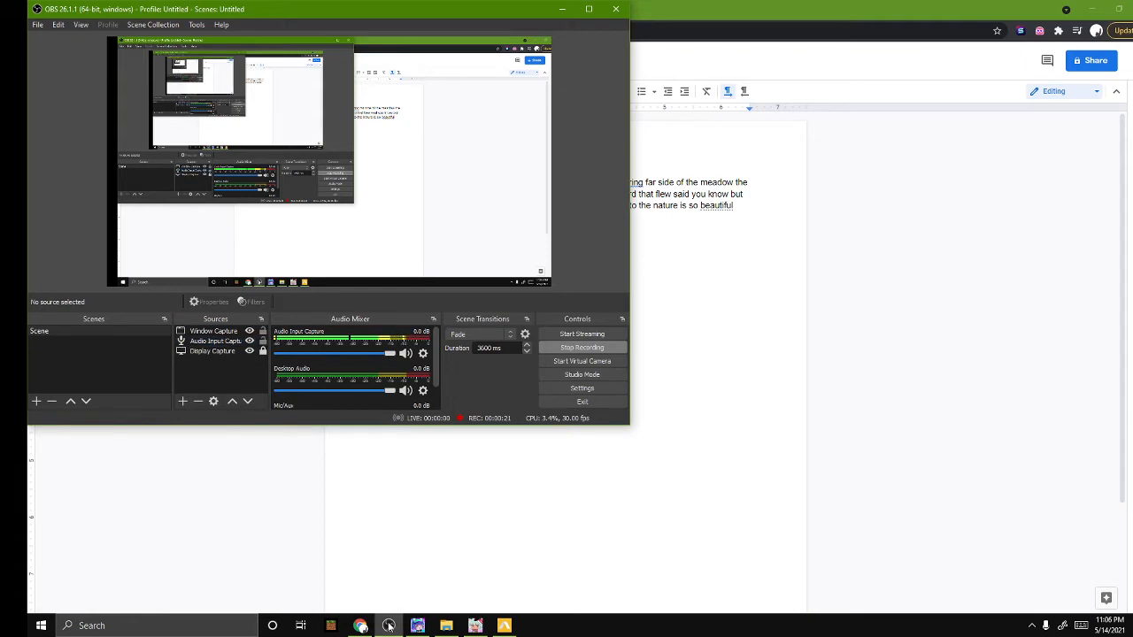
Minimize OBS Studio, restore it, then minimize it again to reveal the song lyrics document
left_click(361, 626)
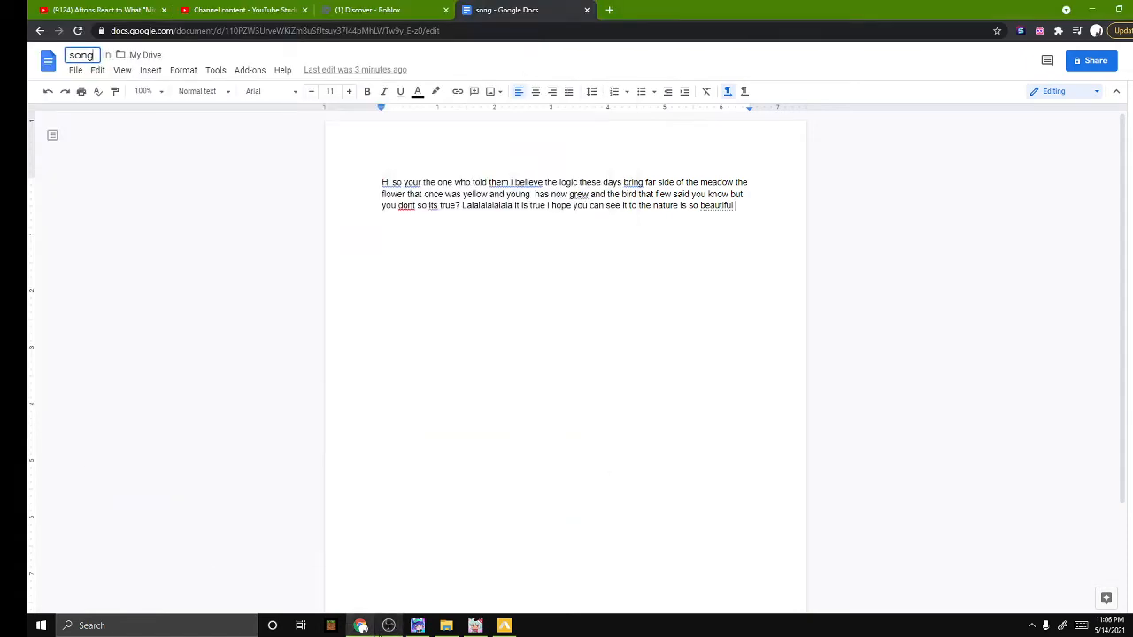
left_click(389, 626)
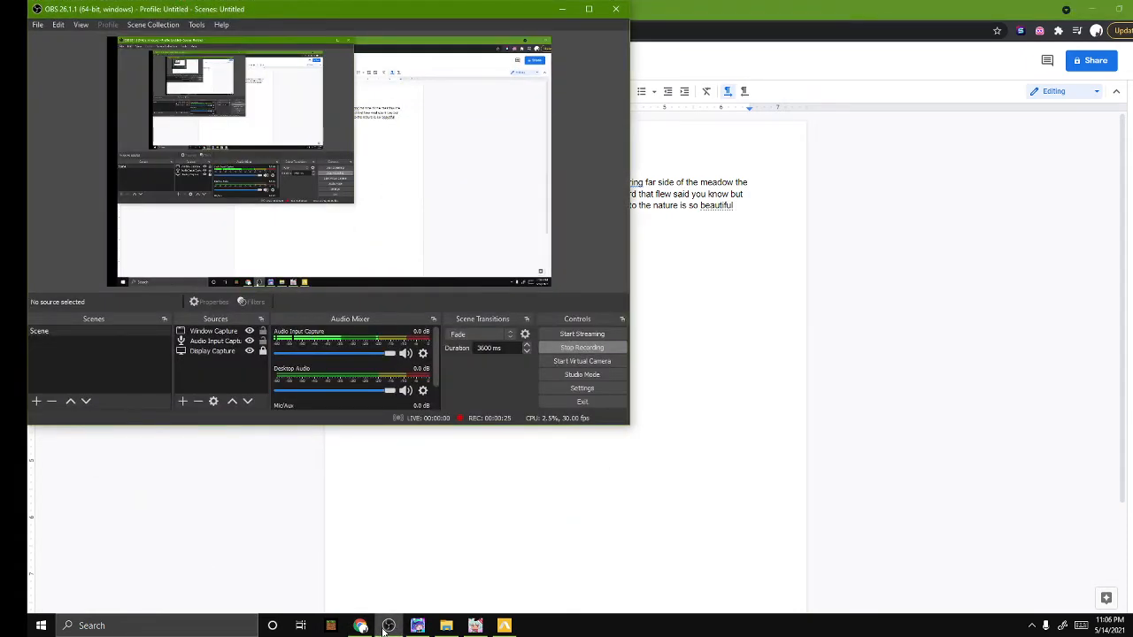
left_click(360, 626)
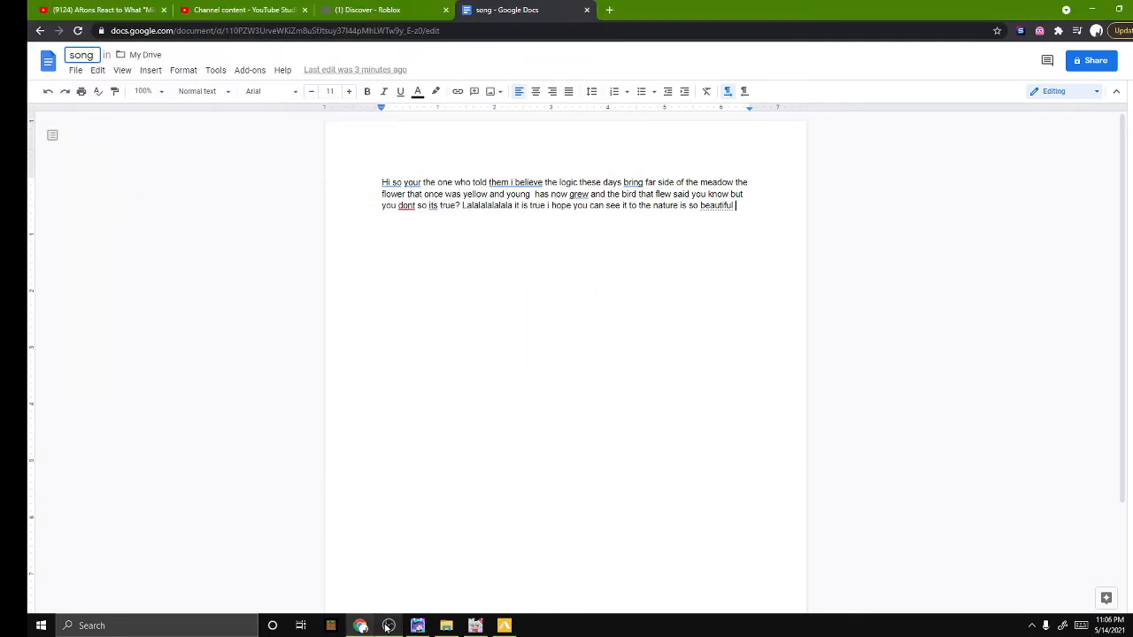